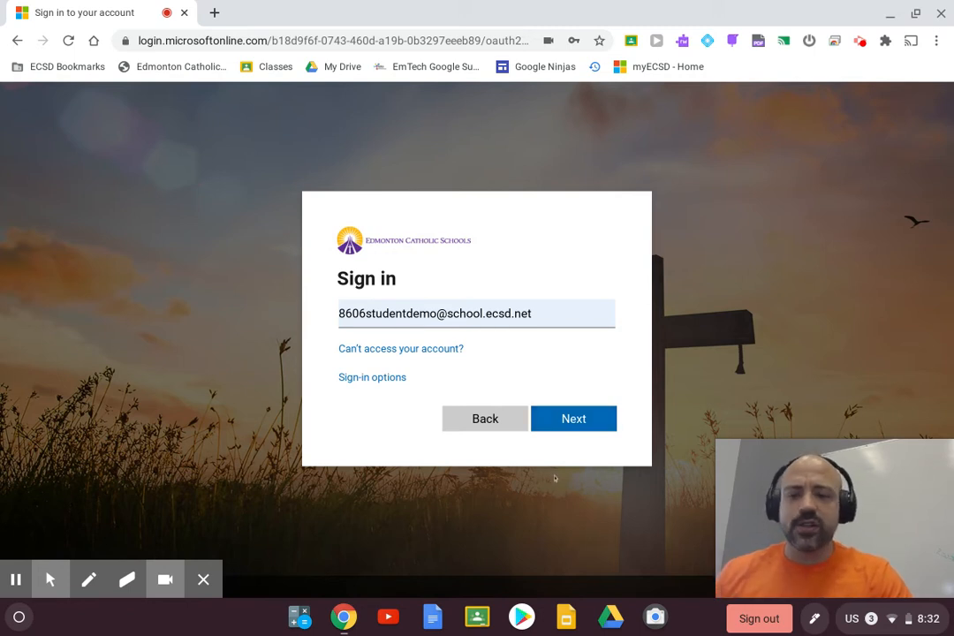
Submit the school account email and password to complete the Microsoft 365 sign-in
left_click(574, 418)
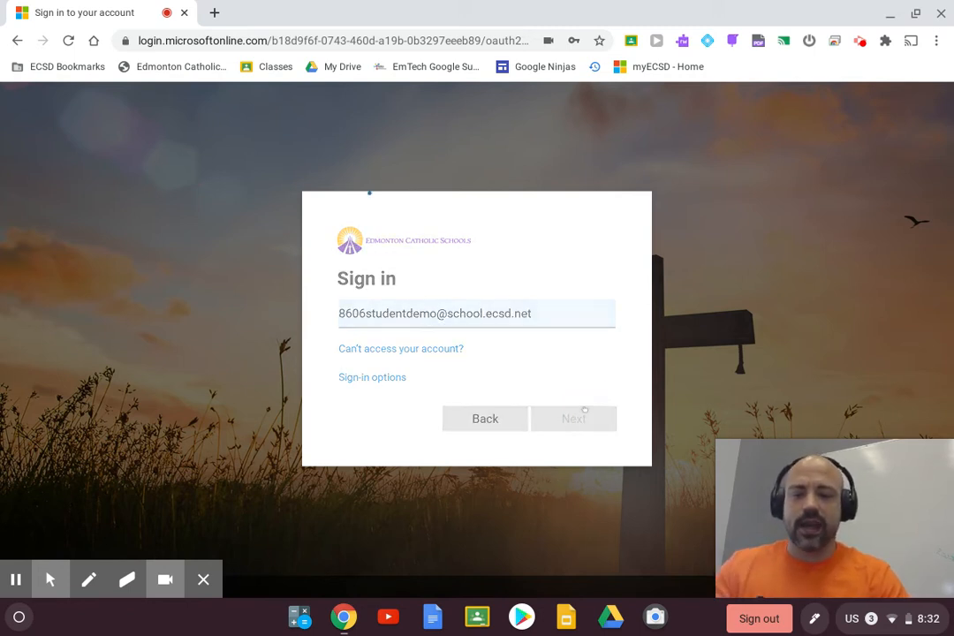
left_click(573, 418)
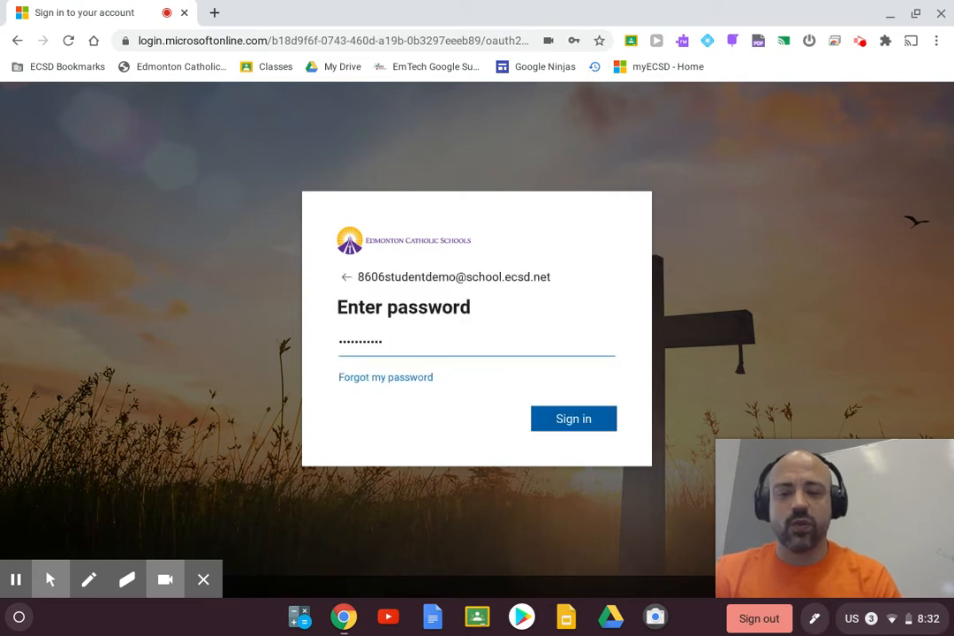
left_click(573, 418)
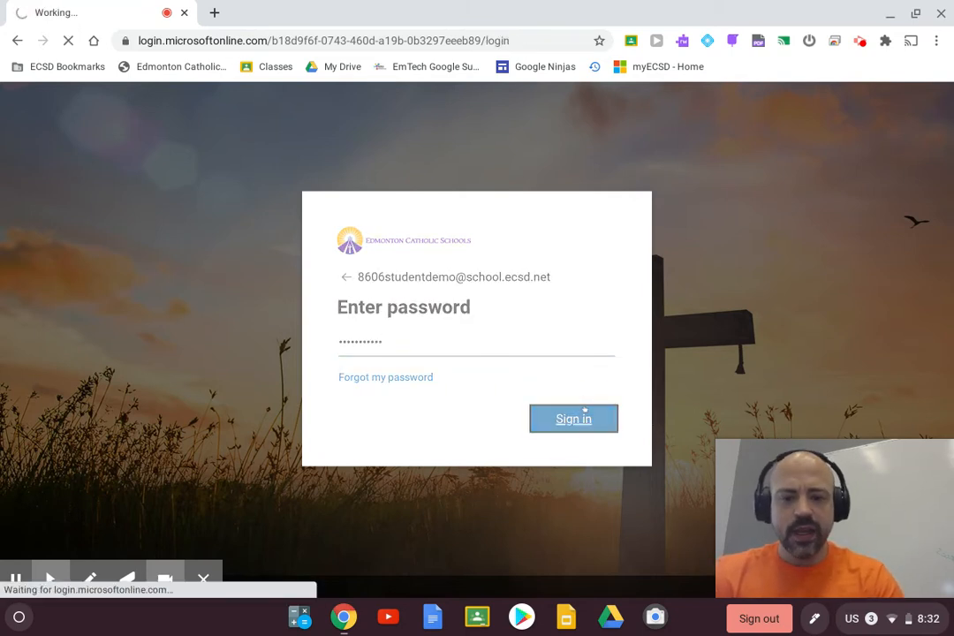
left_click(574, 418)
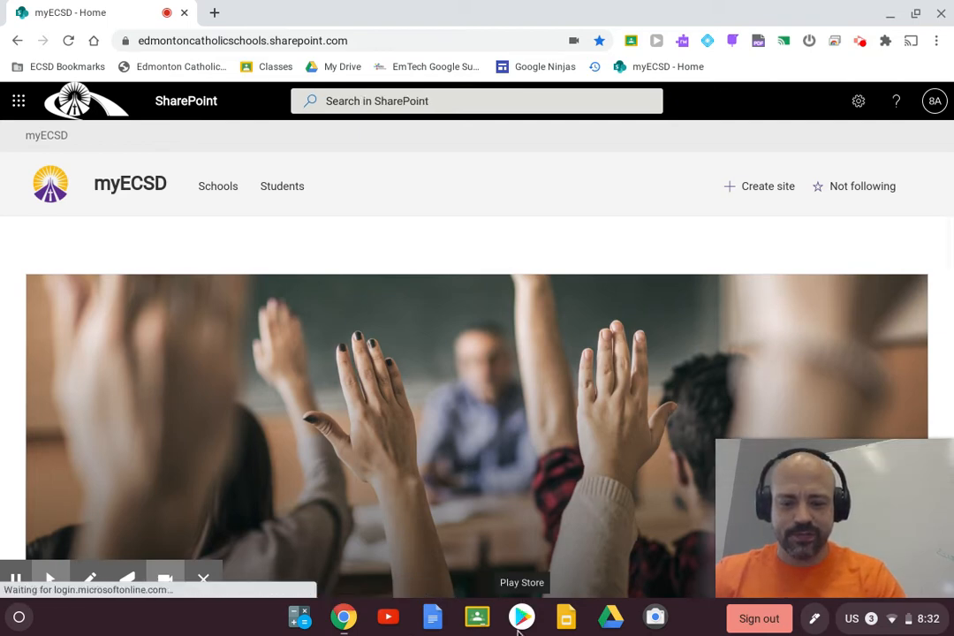
Install Minecraft: Education Edition from its Play Store listing, then launch it
left_click(521, 617)
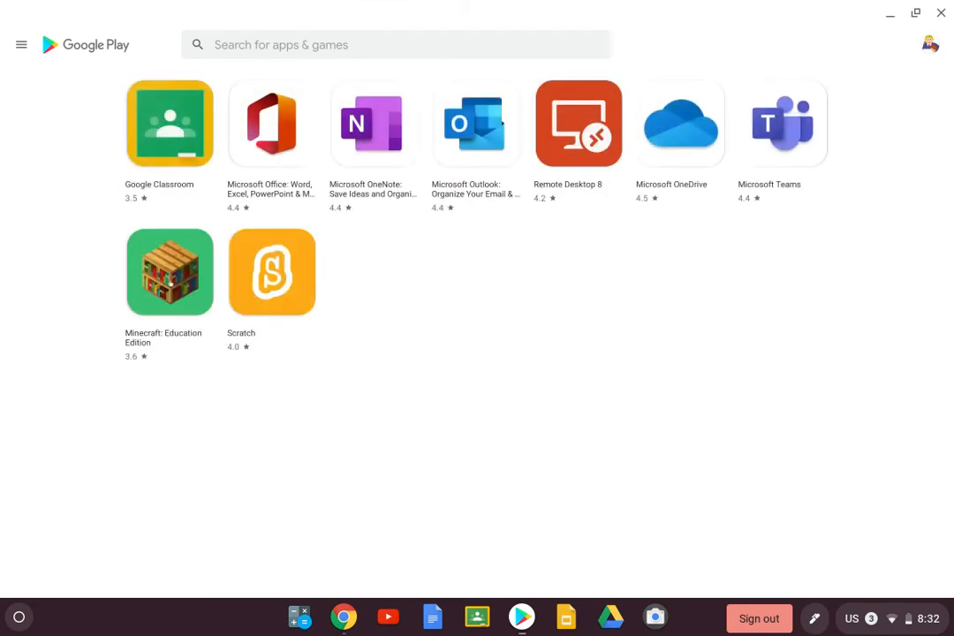
left_click(168, 272)
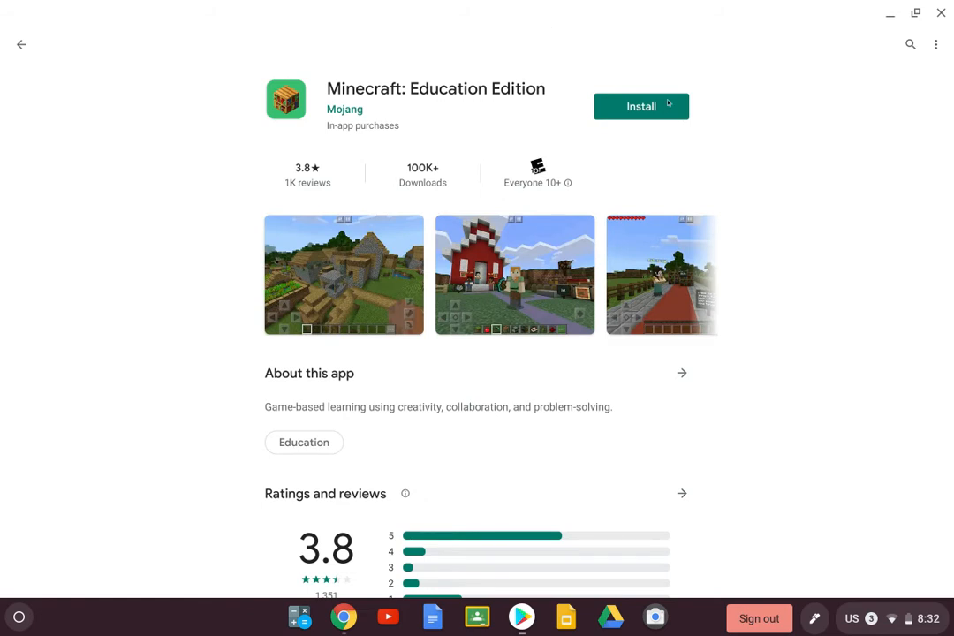
left_click(640, 106)
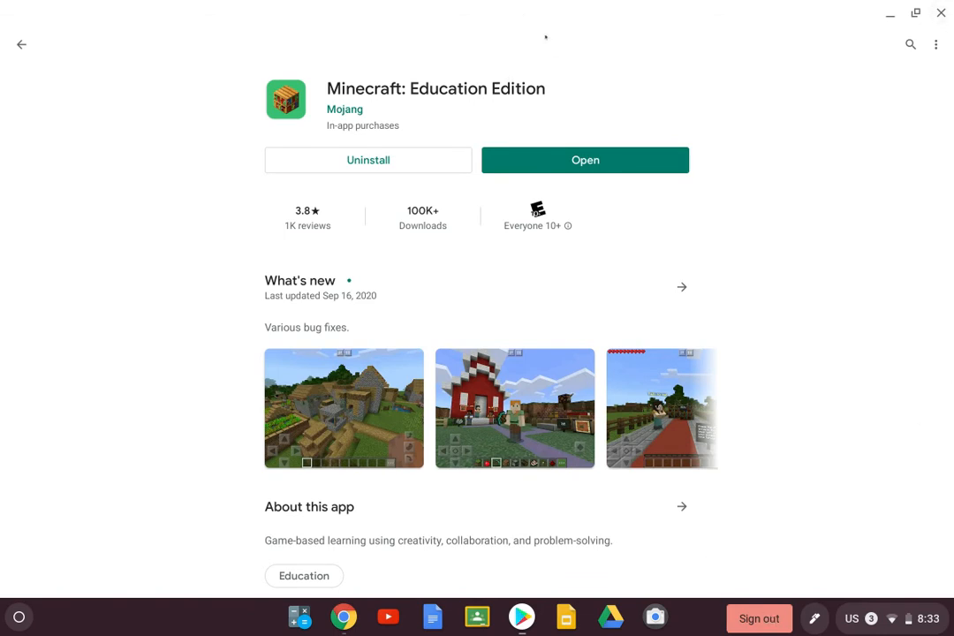
mouse_move(503, 298)
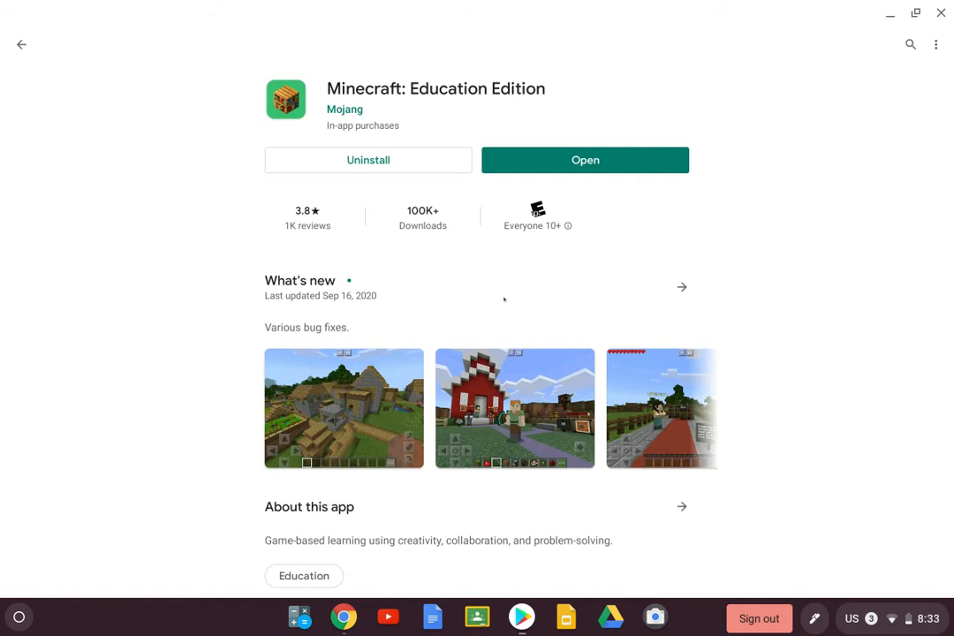
mouse_move(492, 315)
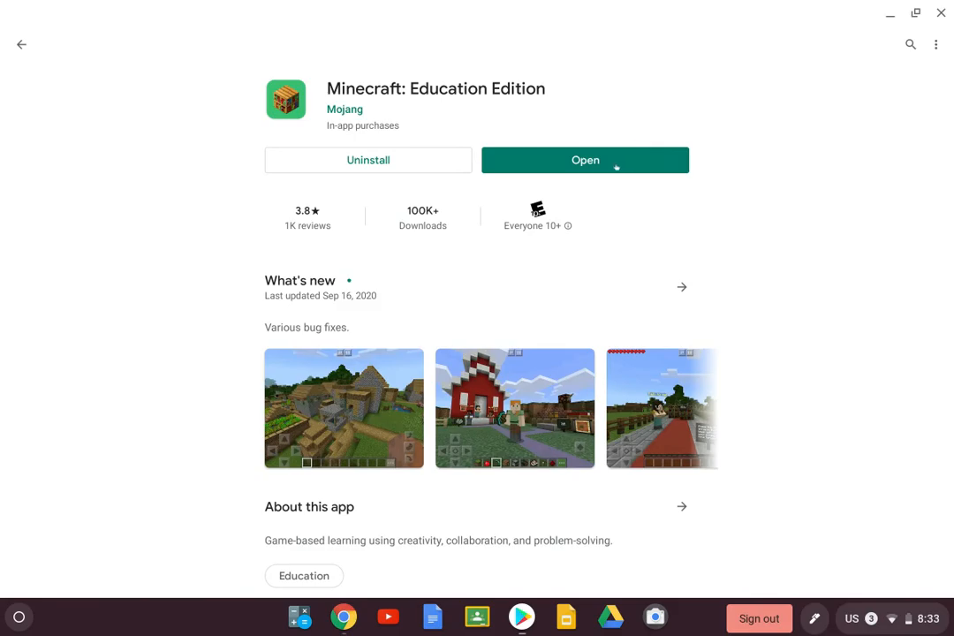
left_click(585, 160)
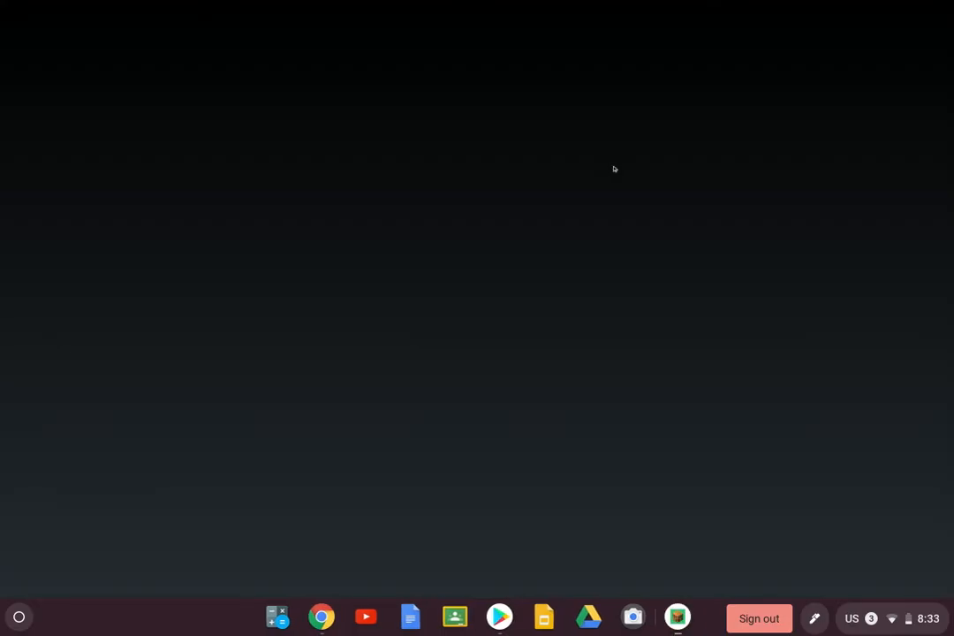
left_click(677, 617)
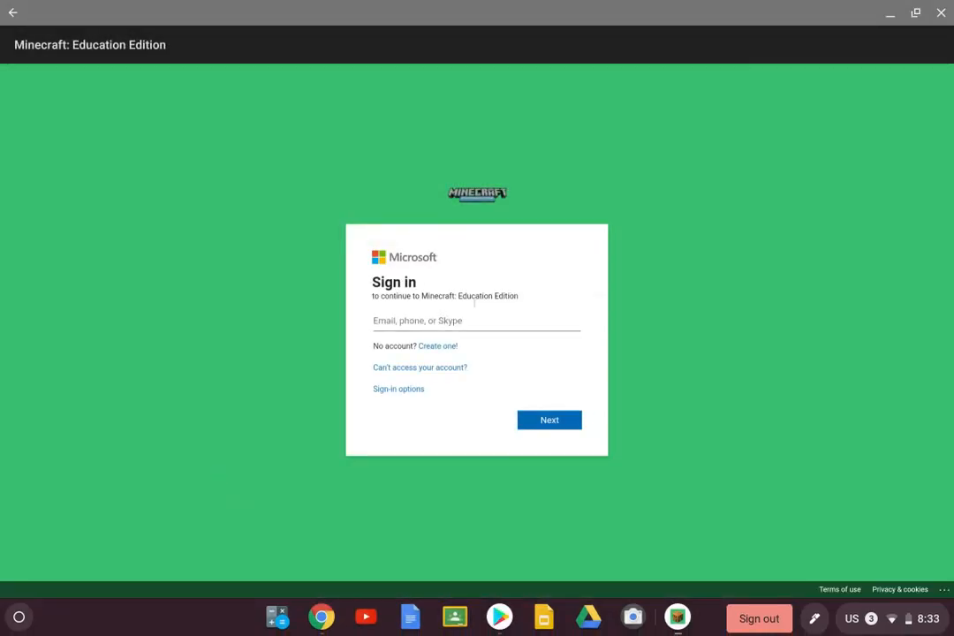
left_click(476, 320)
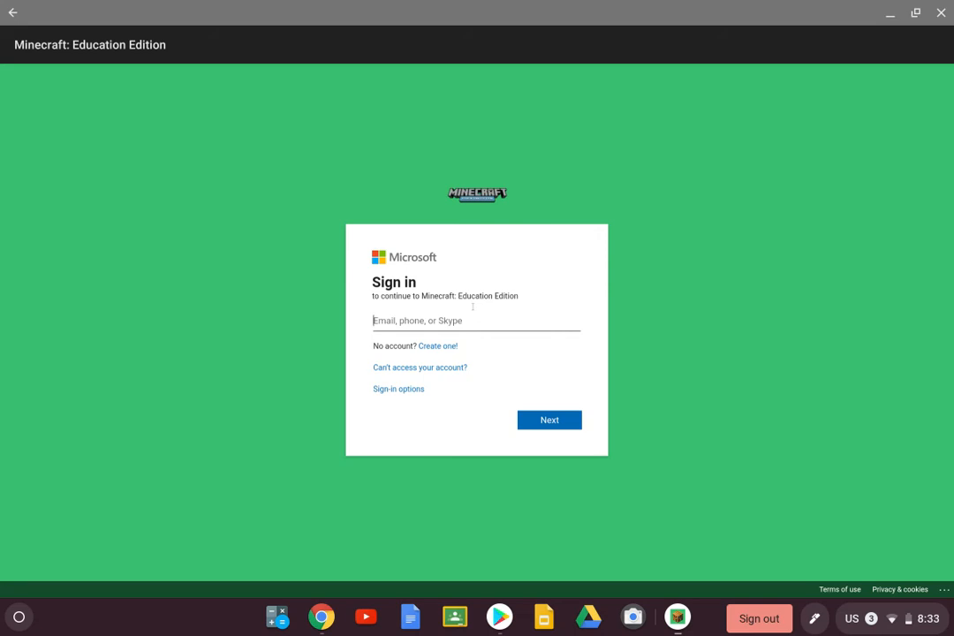
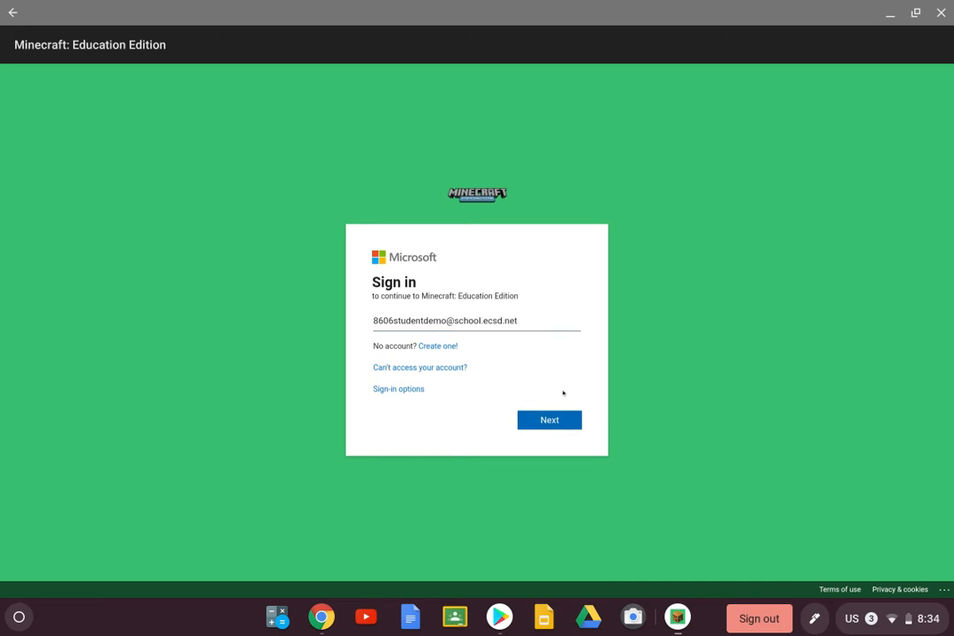
left_click(549, 419)
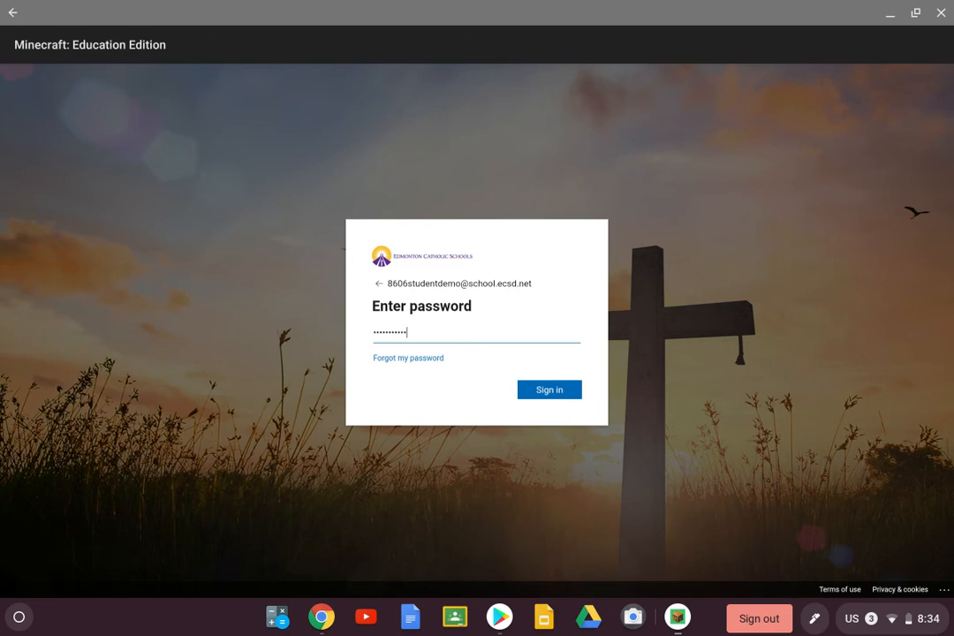
left_click(548, 389)
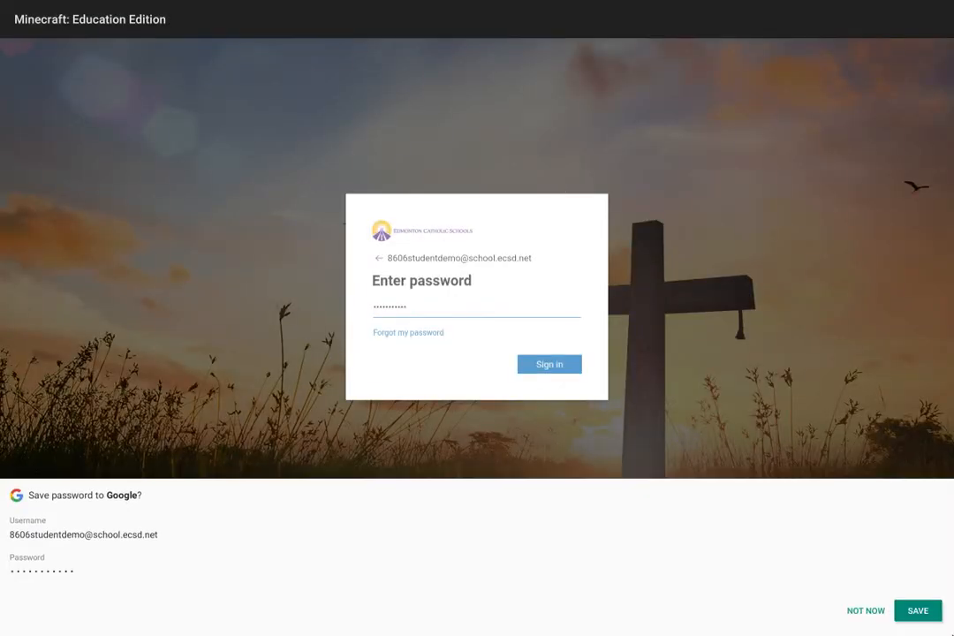
left_click(549, 364)
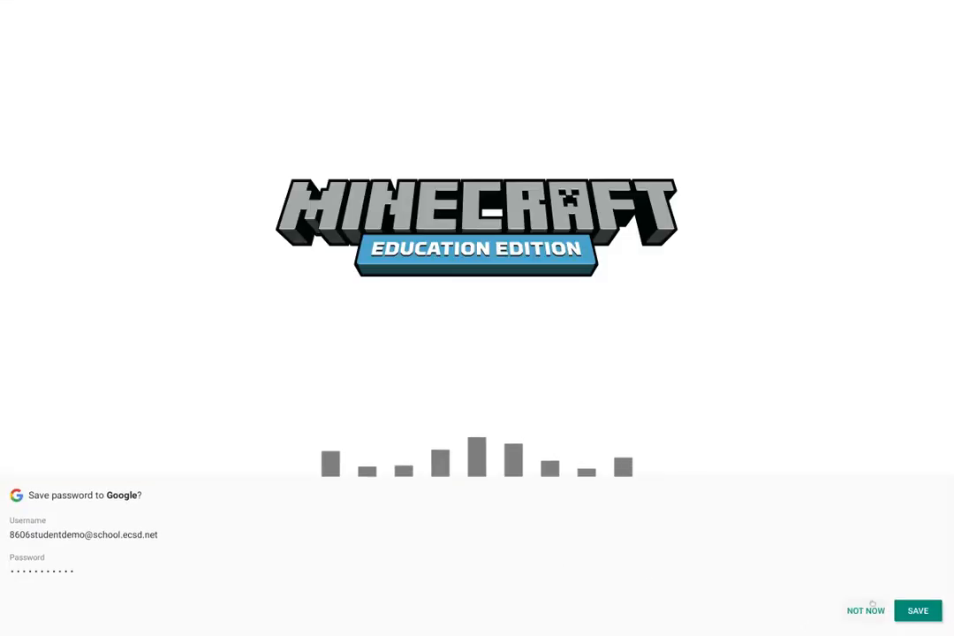